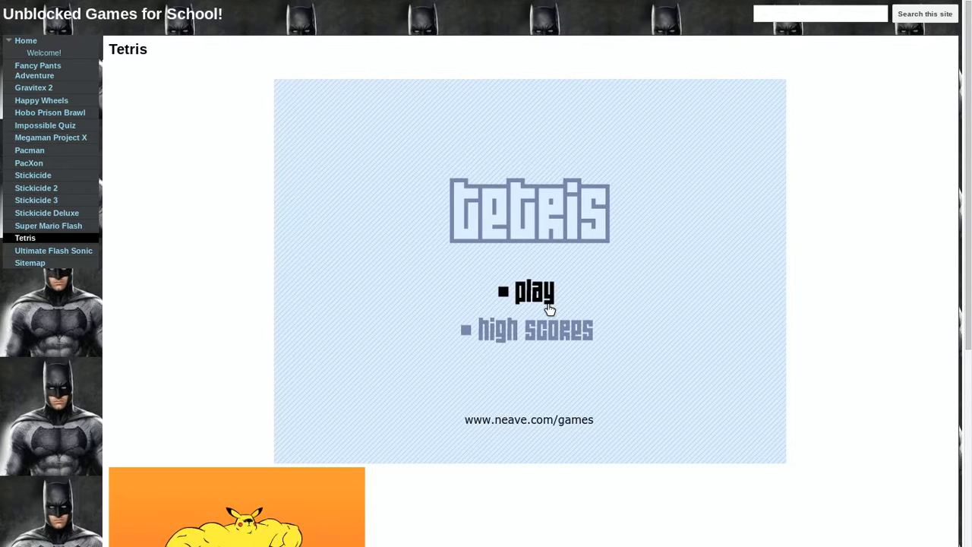
Step: Start a new round at level 8 and play it out to game over with 4 lines, 3,112 points
left_click(534, 290)
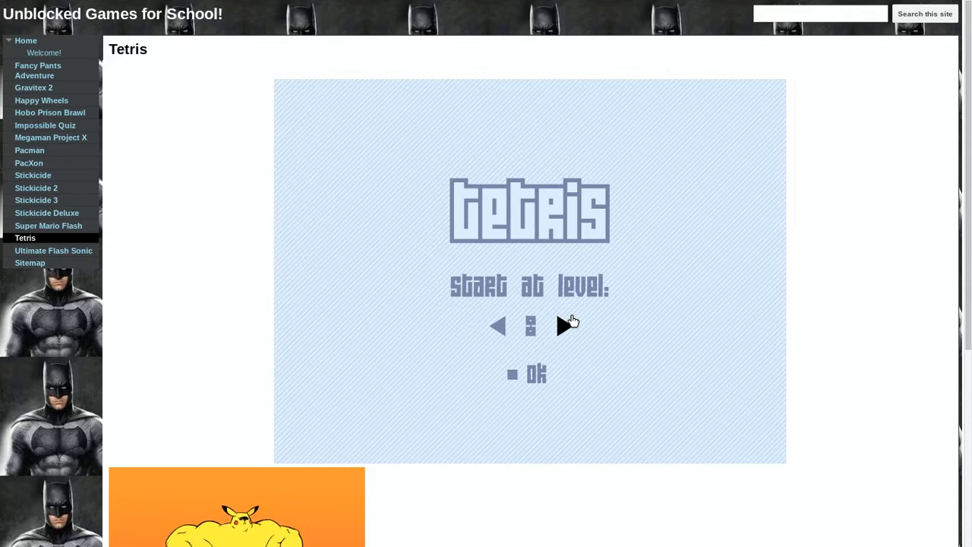
left_click(525, 373)
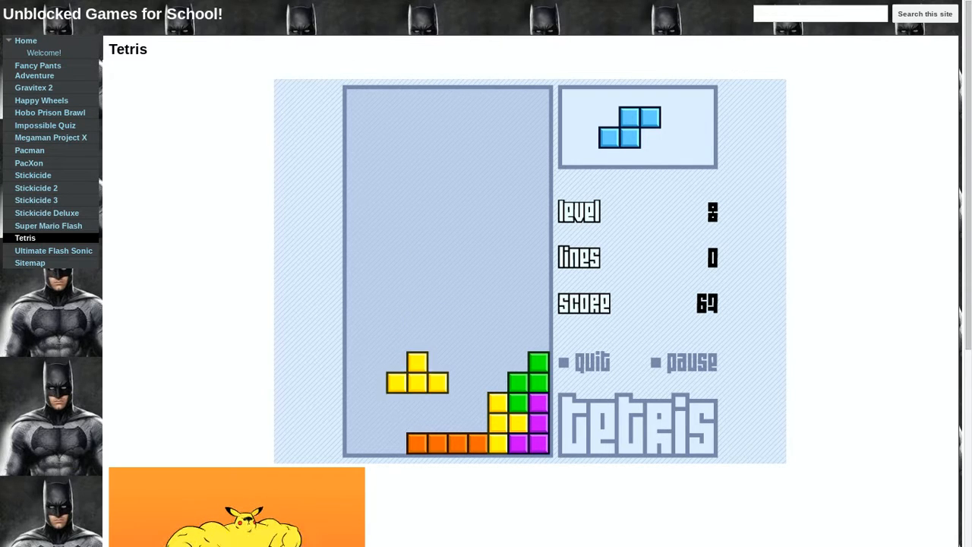
key("Down")
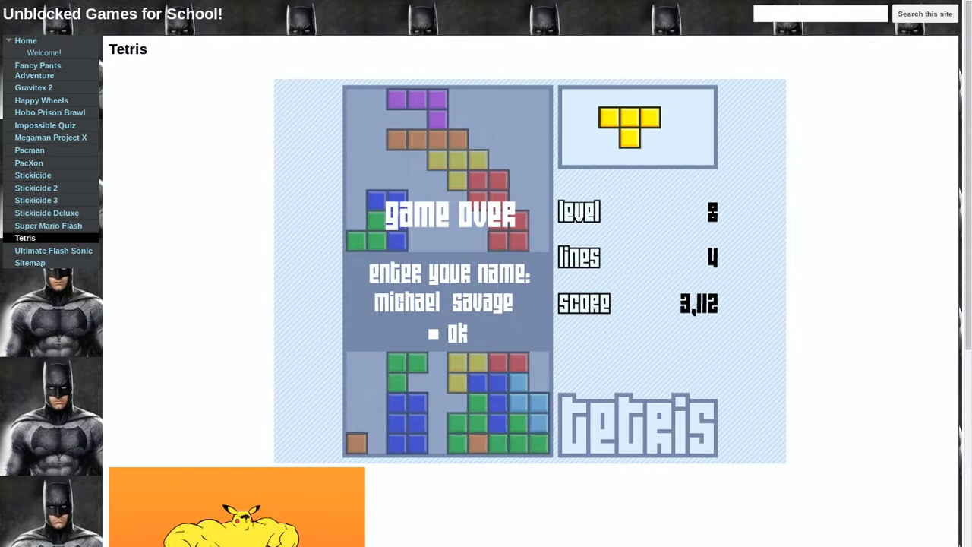
mouse_move(462, 337)
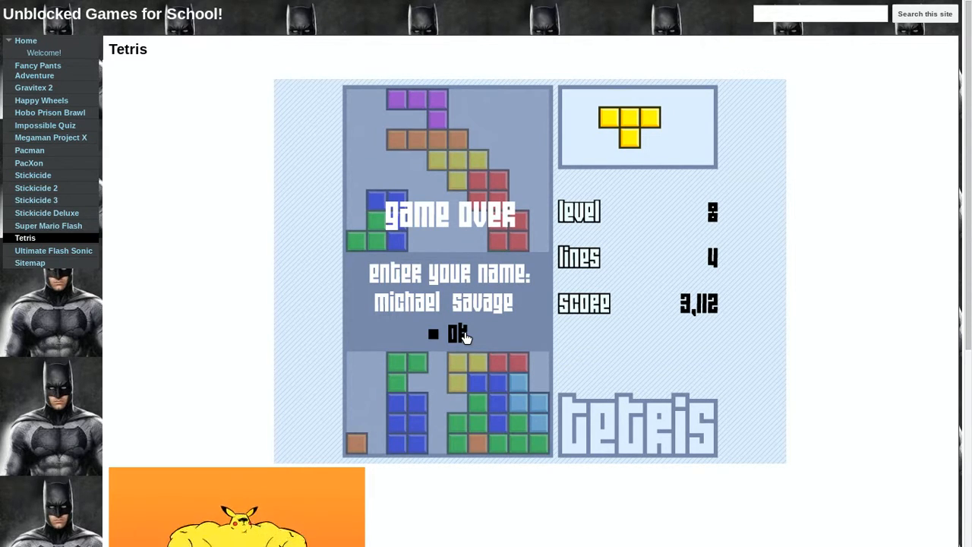
Step: Submit the name, play a level 9 round to game over at 256 points and reach high scores
left_click(456, 334)
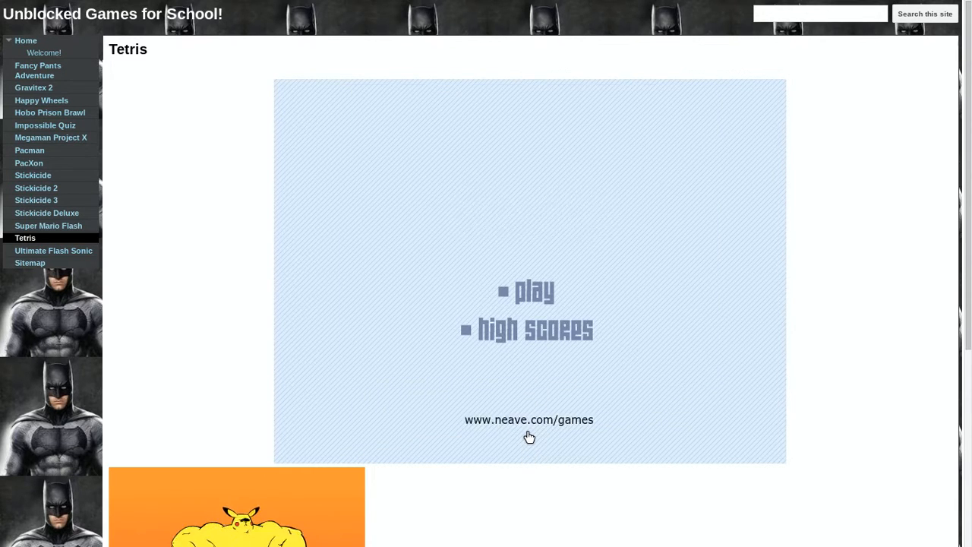
left_click(534, 292)
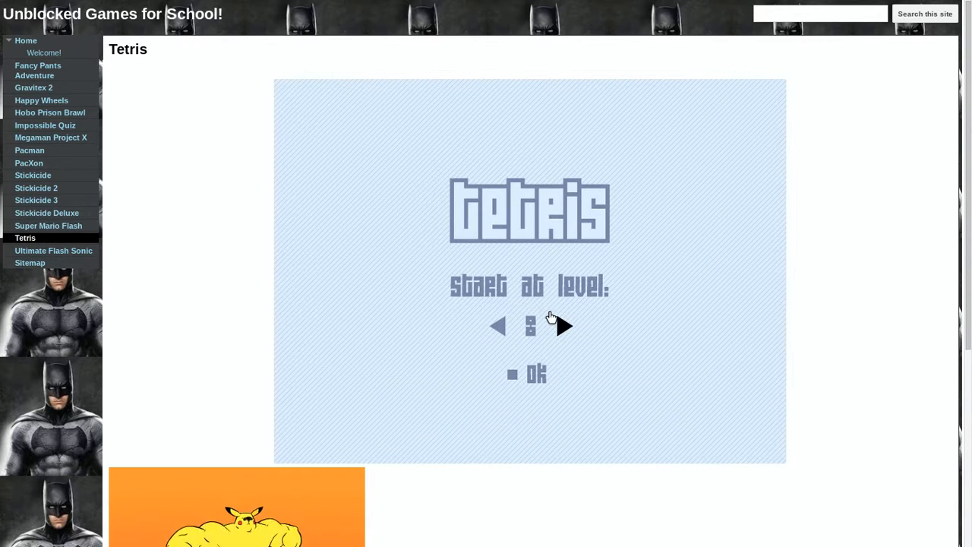
left_click(536, 374)
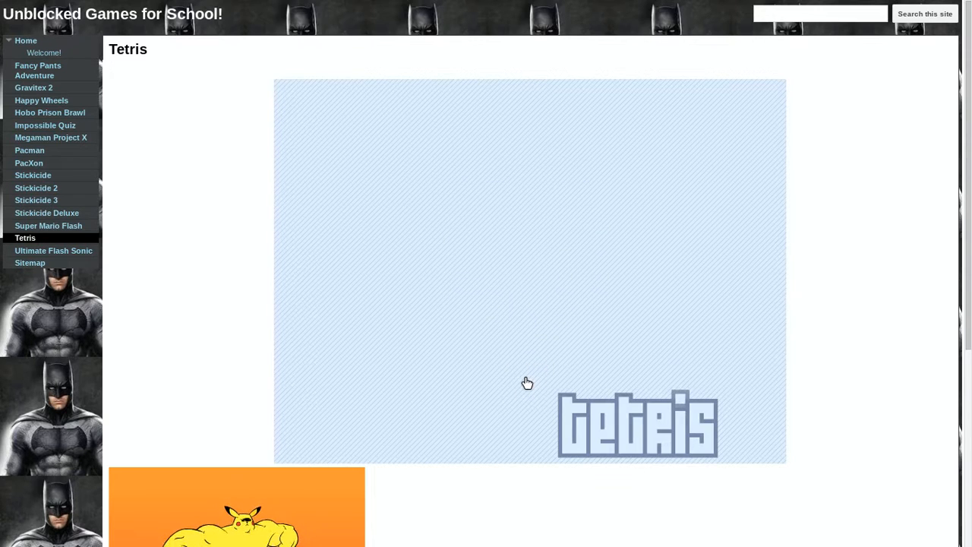
left_click(528, 383)
type("michael savage")
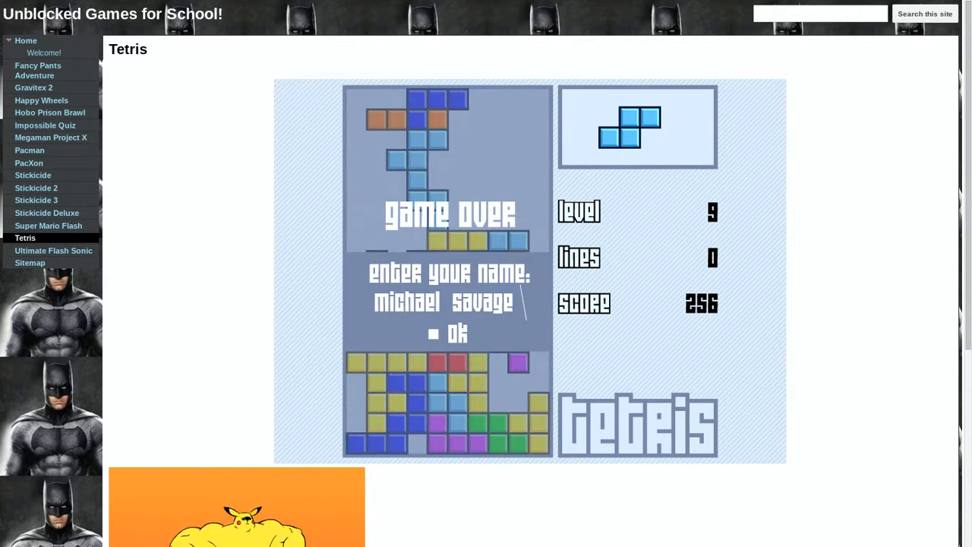
left_click(450, 334)
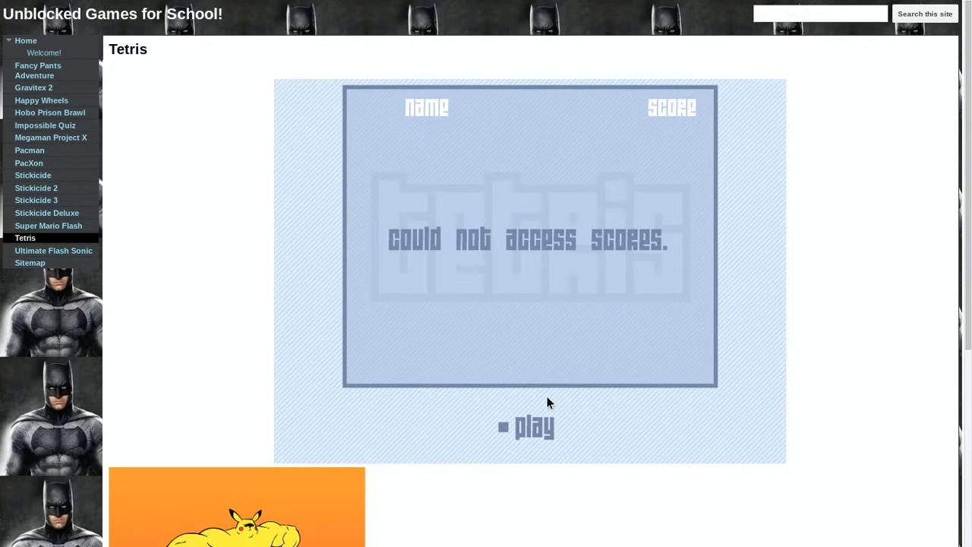
Step: Play another level 9 round from the high-scores screen, ending at 230 points with 0 lines
left_click(534, 427)
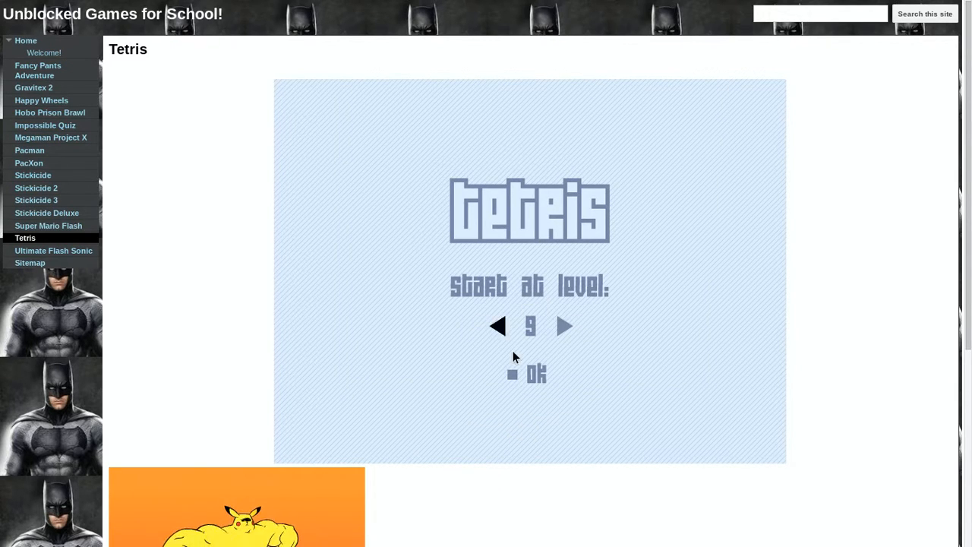
left_click(534, 374)
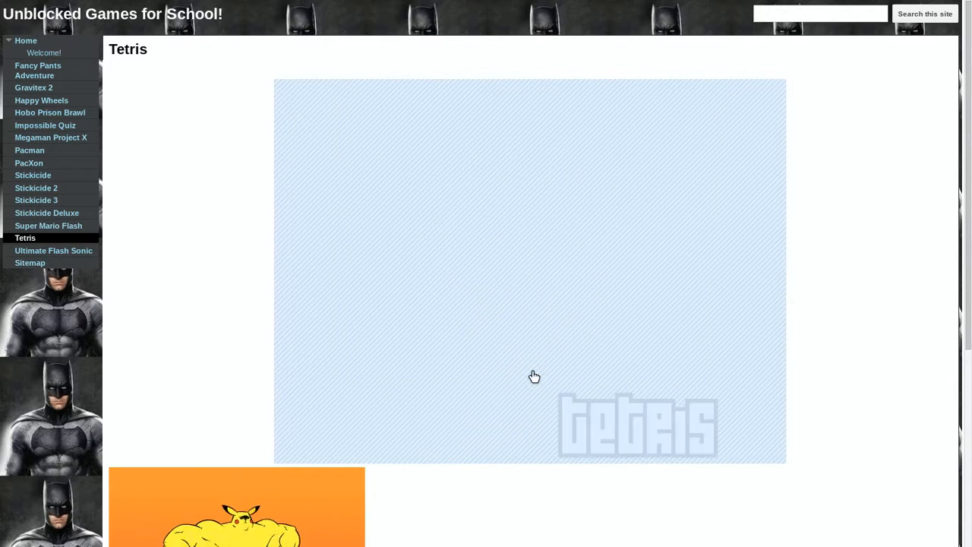
left_click(534, 377)
type("michael savage")
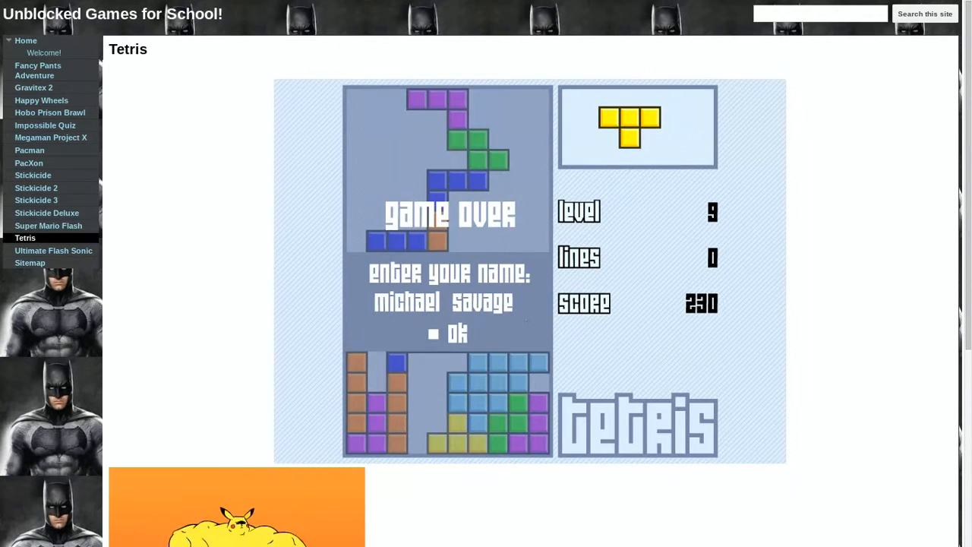
left_click(449, 334)
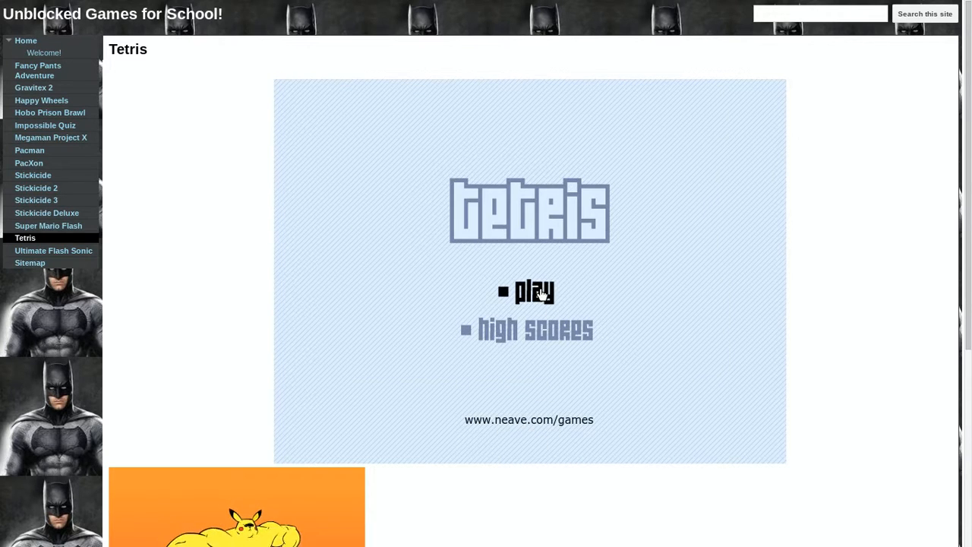
Step: Play a level 9 round scoring 634 with 1 line and return to the title screen
left_click(534, 291)
type("michael savage")
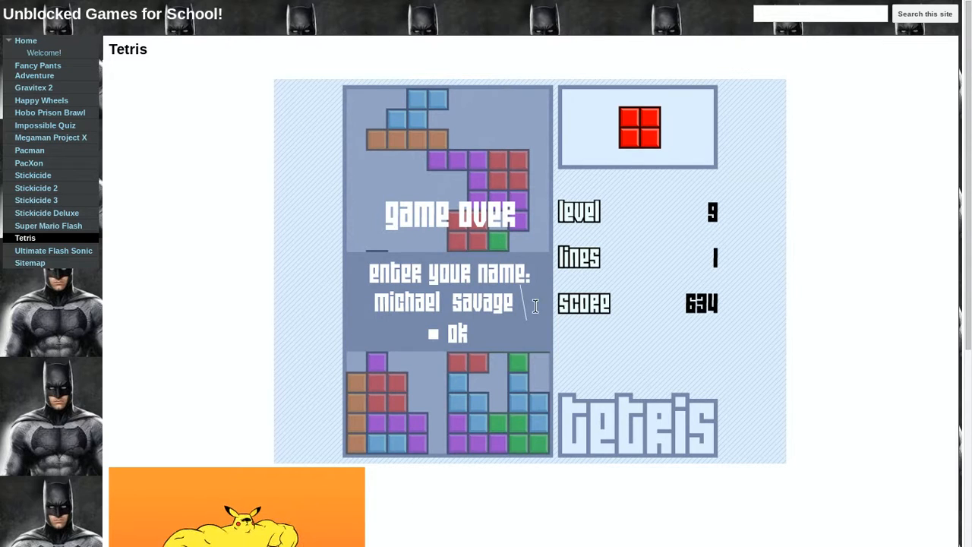
left_click(455, 334)
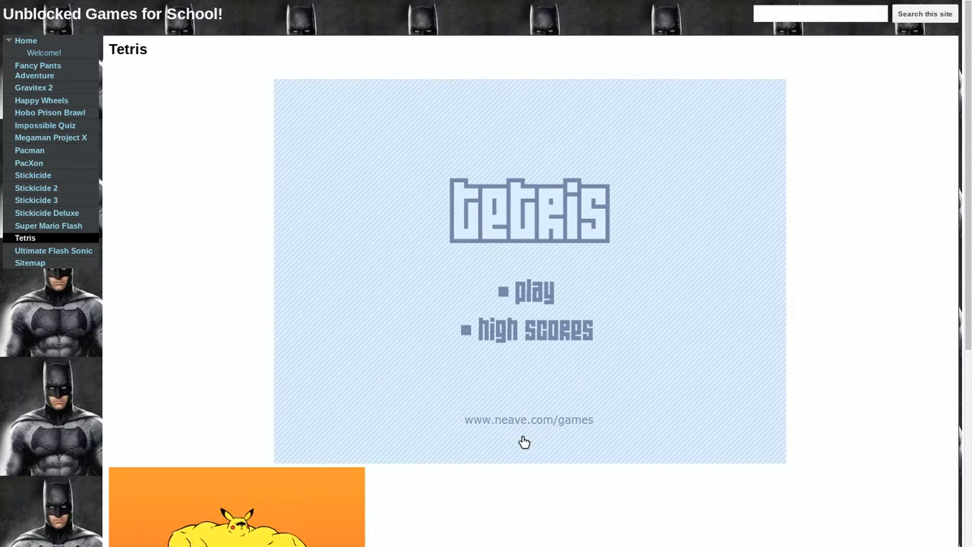
Step: Launch a further round at level 9 and play it through to the title menu
left_click(534, 291)
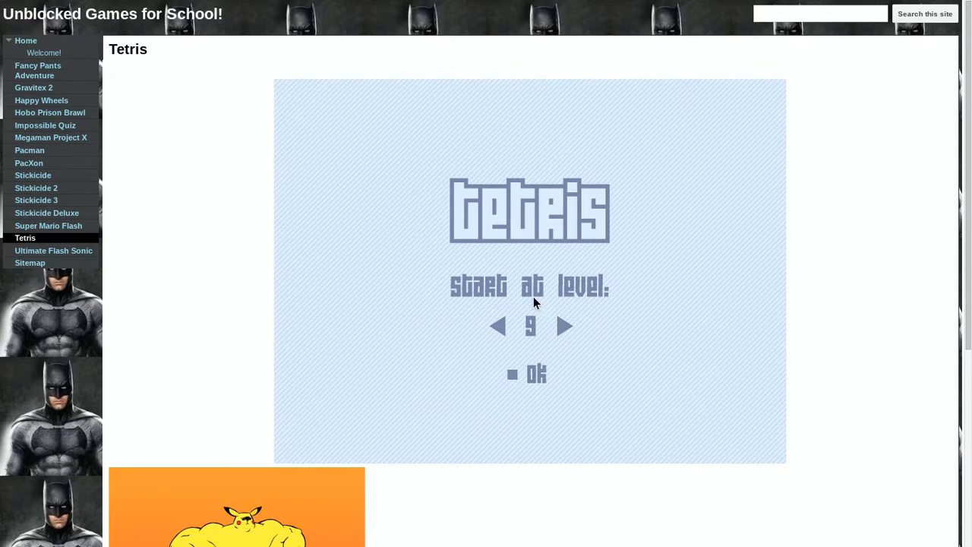
left_click(525, 374)
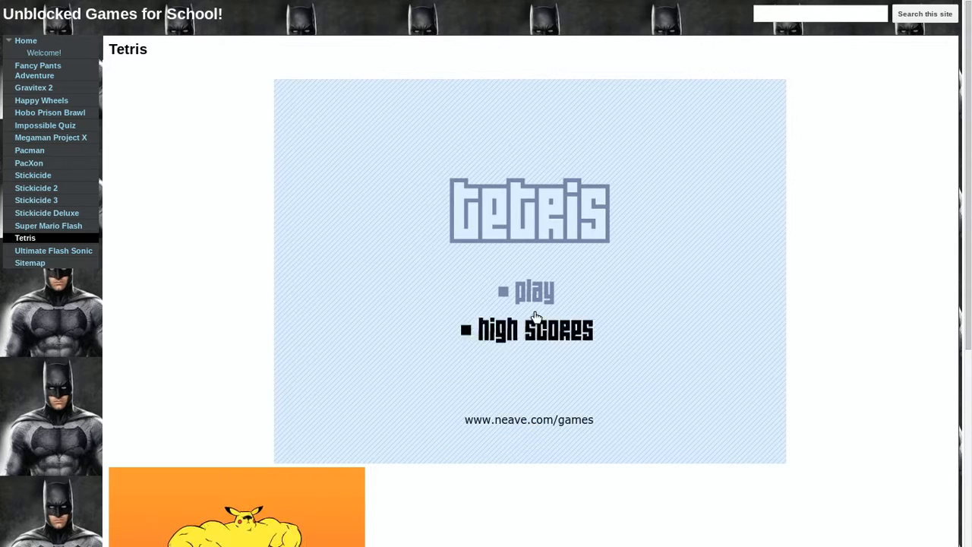
Step: Play a level 9 round ending at 211 points and submit the name to the high scores
left_click(533, 292)
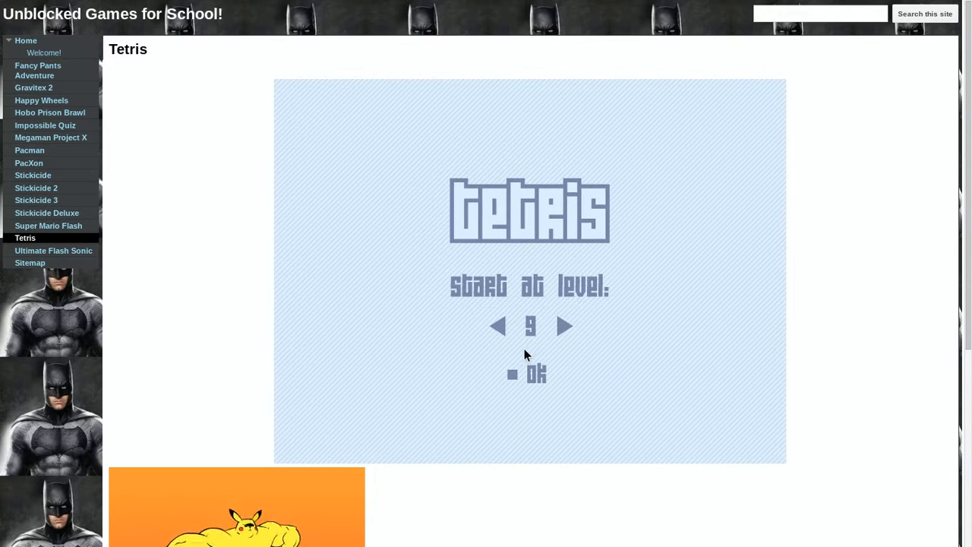
left_click(536, 373)
type("michael savage")
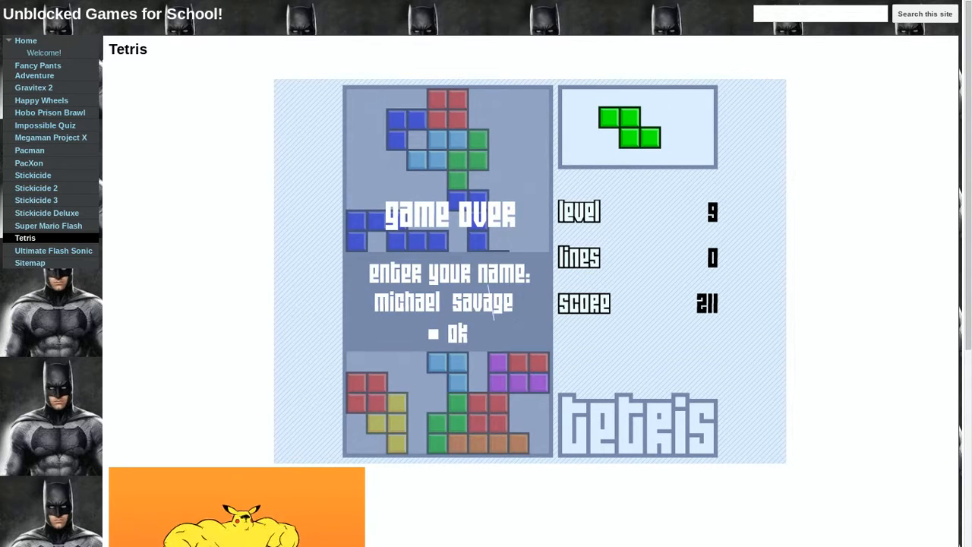
left_click(457, 334)
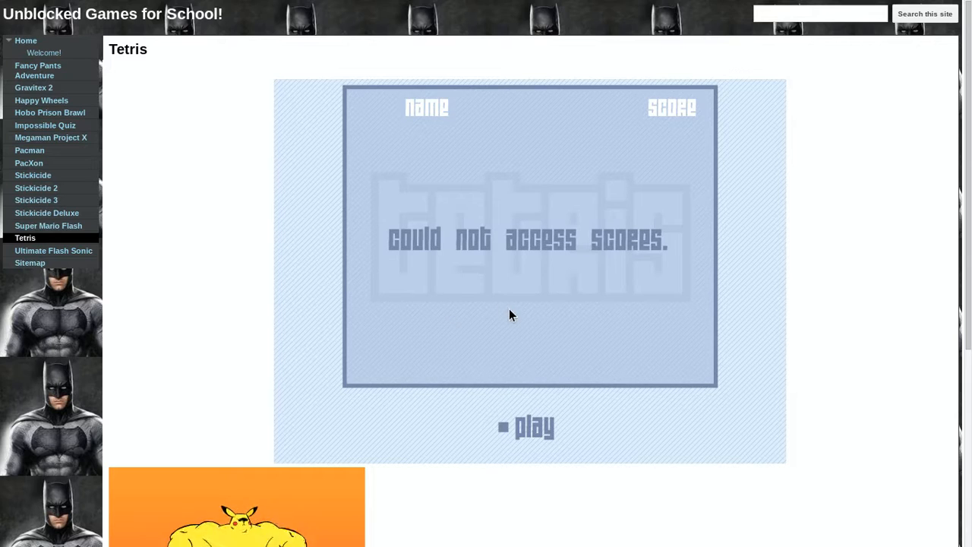
mouse_move(610, 297)
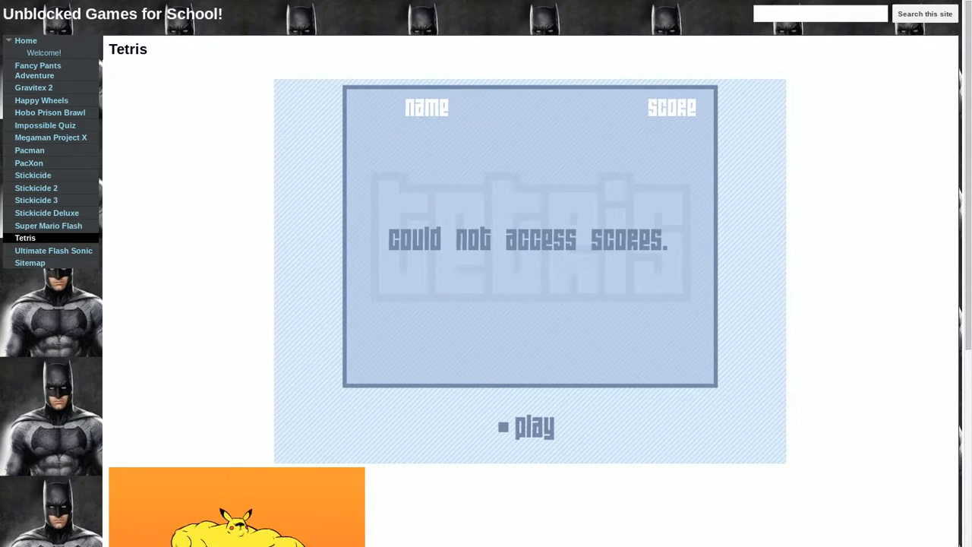
Step: Scroll the page below the game to the Pikachu image, attachments and Comments section
scroll("down", 3)
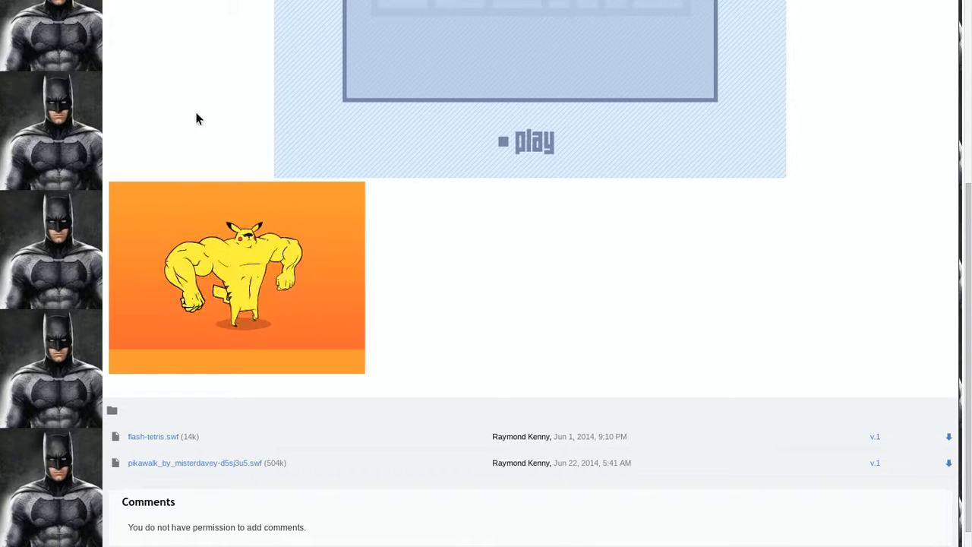
mouse_move(432, 325)
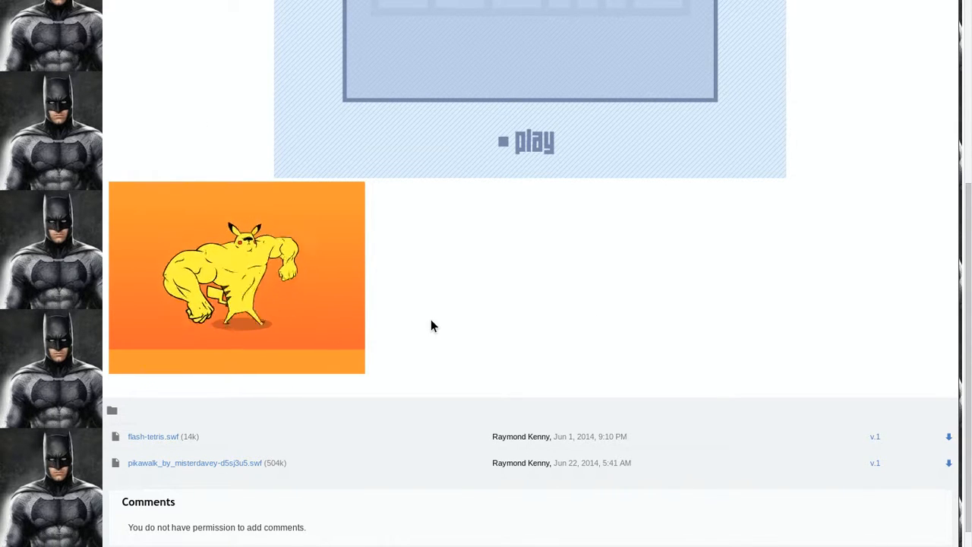